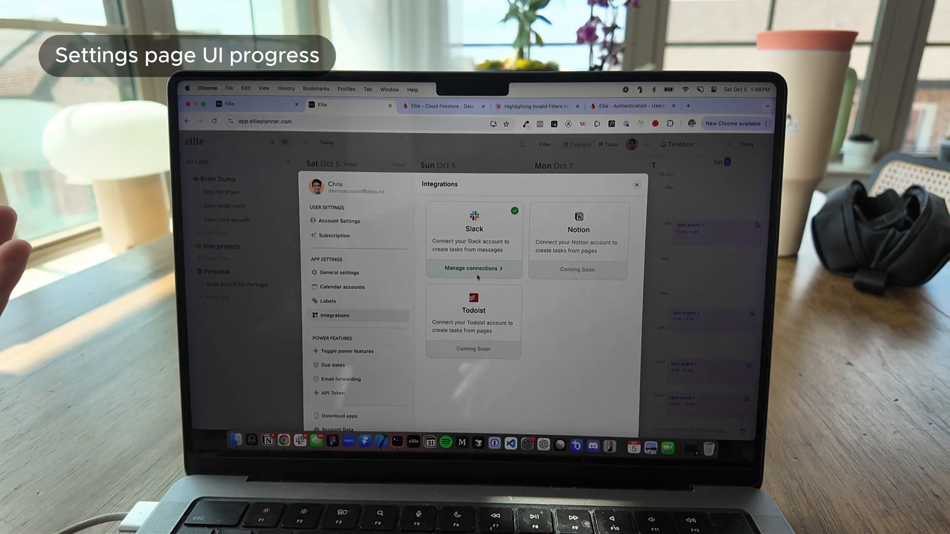
Show the Integrations settings with Slack and Notion connected and Todoist coming soon
{"action": "left_click", "coordinate": [474, 269]}
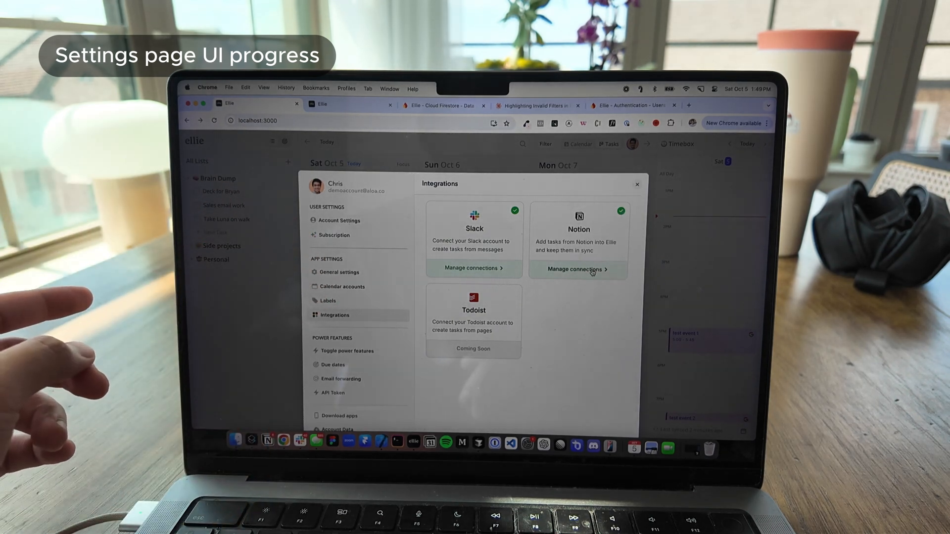
View Notion's connected databases: Content calendar to Personal, User reported bugs to Ellie Bugs
{"action": "left_click", "coordinate": [575, 269]}
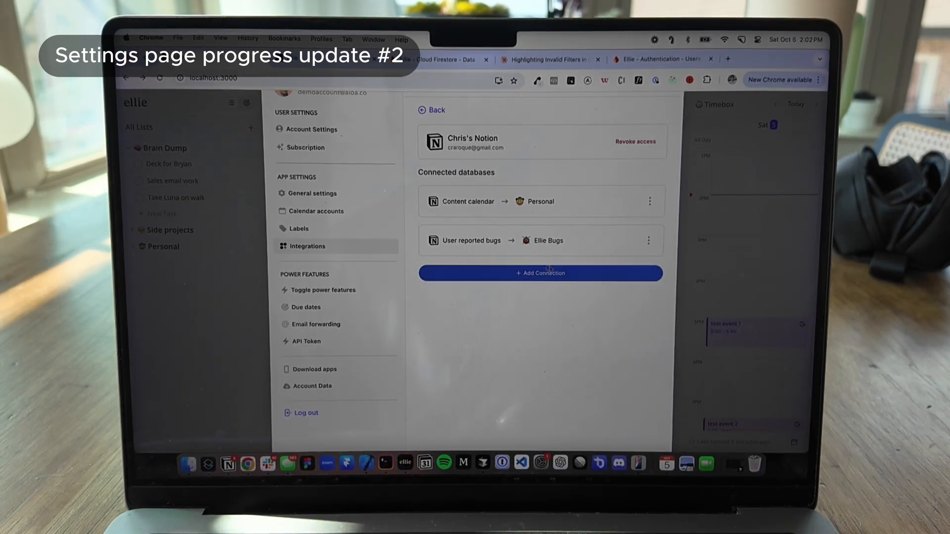
Reveal the action menus for the User reported bugs and Content calendar connections
{"action": "left_click", "coordinate": [649, 240]}
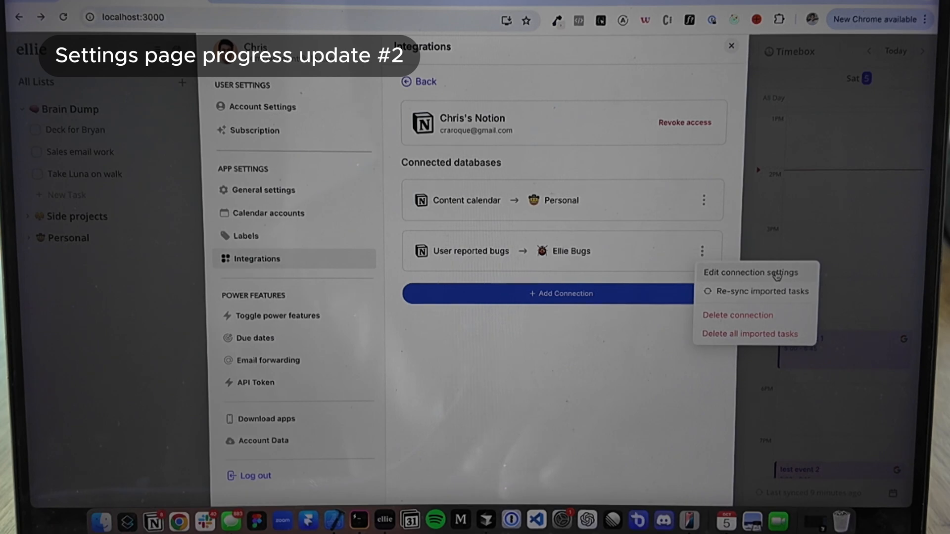
{"action": "mouse_move", "coordinate": [743, 294]}
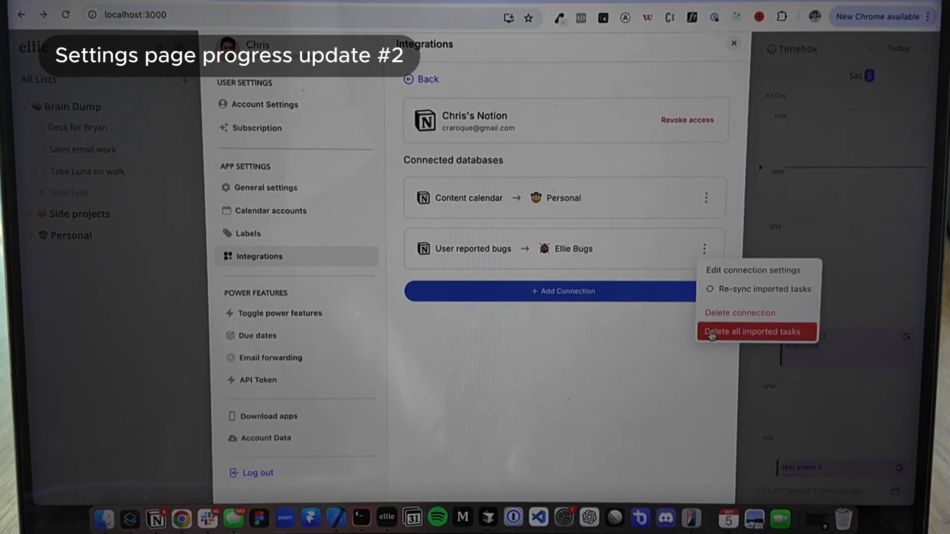
{"action": "mouse_move", "coordinate": [677, 241]}
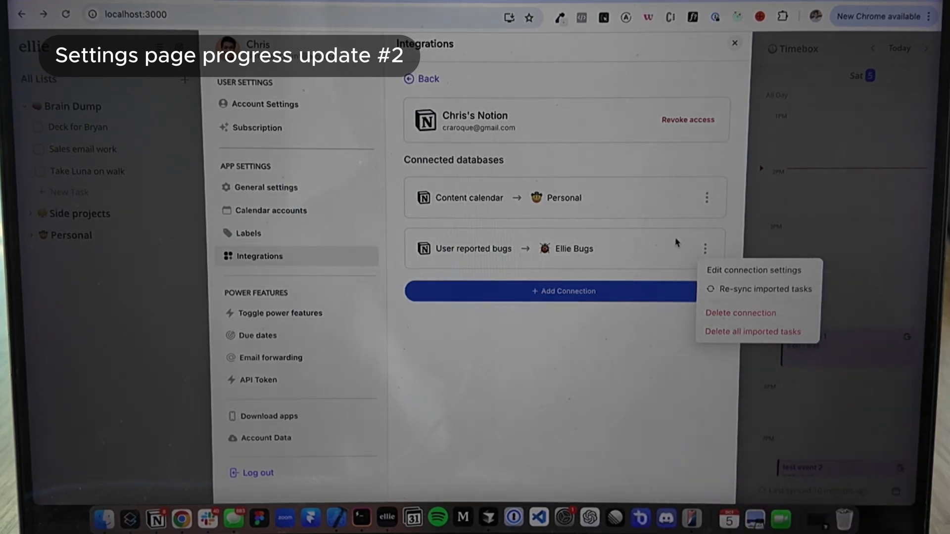
{"action": "mouse_move", "coordinate": [743, 335]}
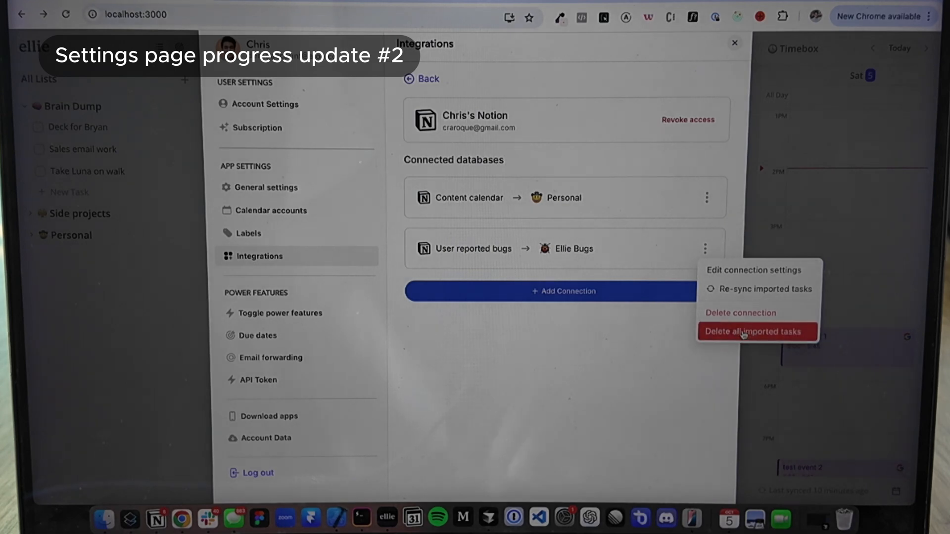
{"action": "left_click", "coordinate": [707, 197]}
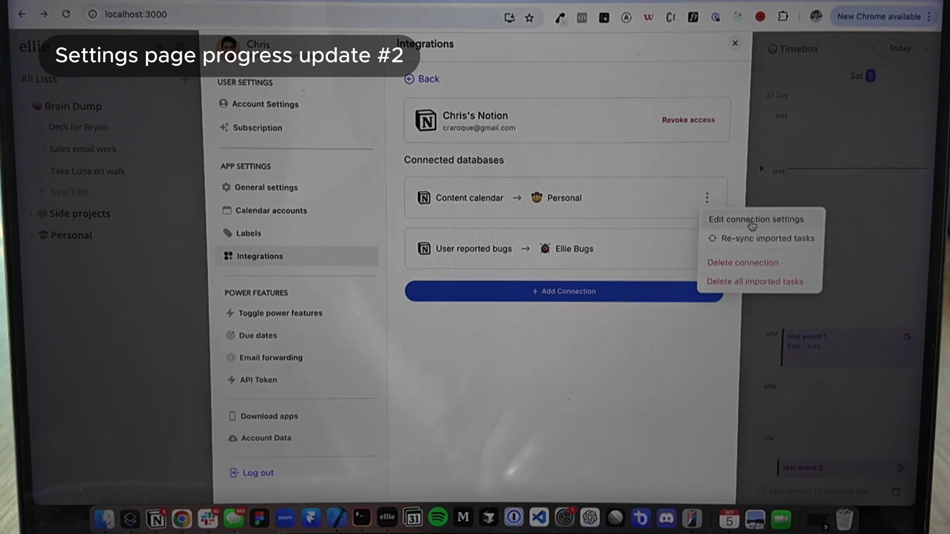
Filter Meal planning imports where Project owner is assigned to me, after trying Food group and In stock
{"action": "left_click", "coordinate": [753, 219]}
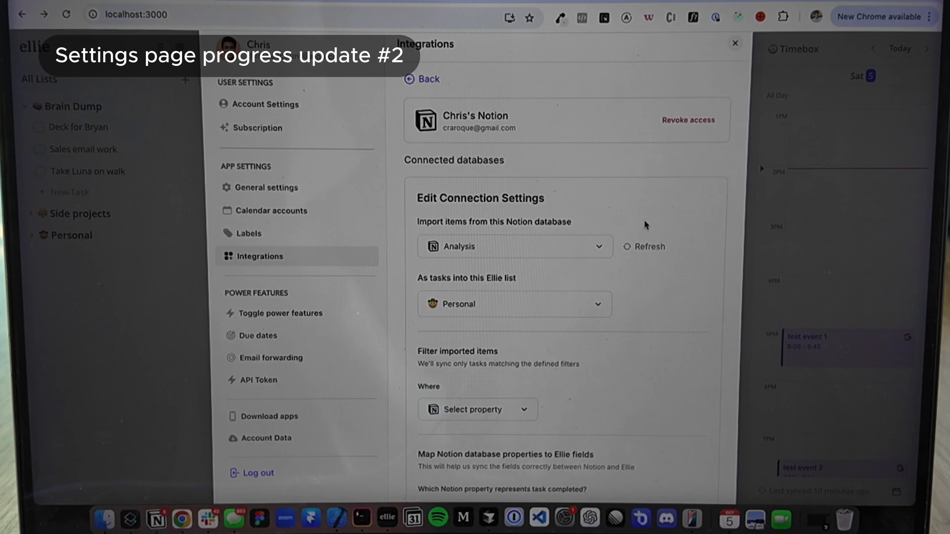
{"action": "scroll", "scroll_direction": "down", "scroll_amount": 3}
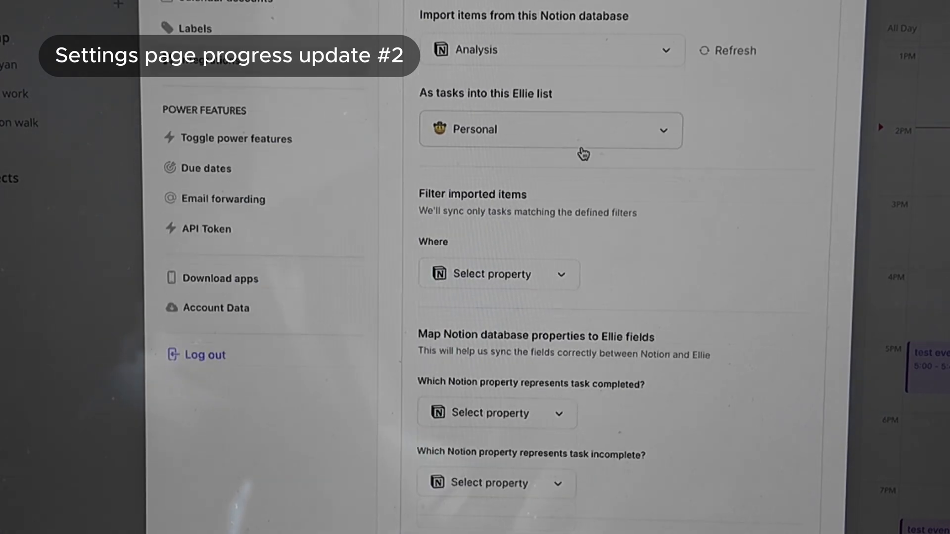
{"action": "left_click", "coordinate": [550, 130]}
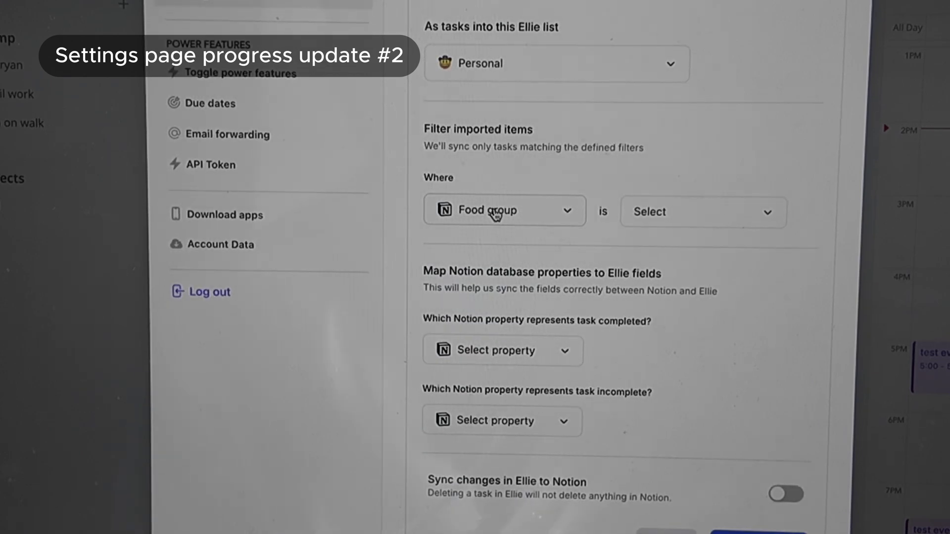
{"action": "left_click", "coordinate": [504, 210]}
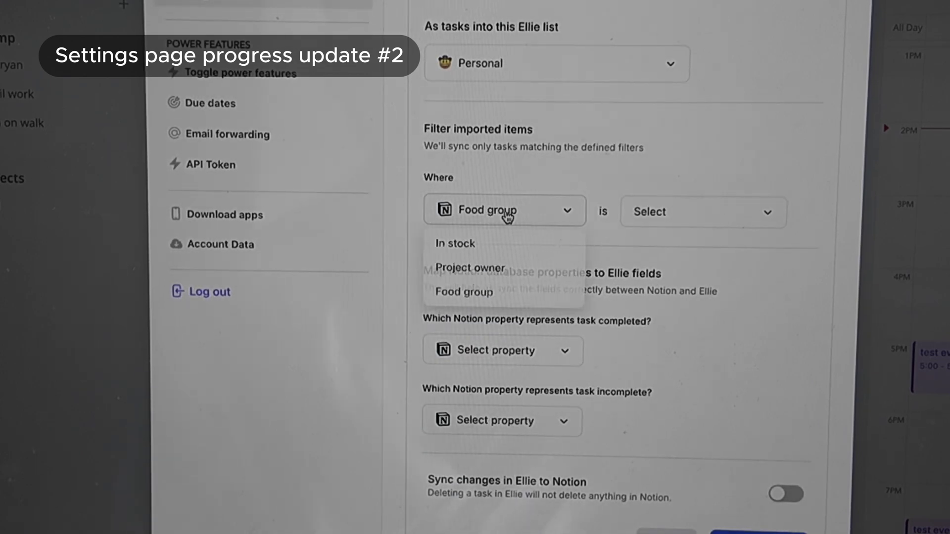
{"action": "left_click", "coordinate": [703, 211]}
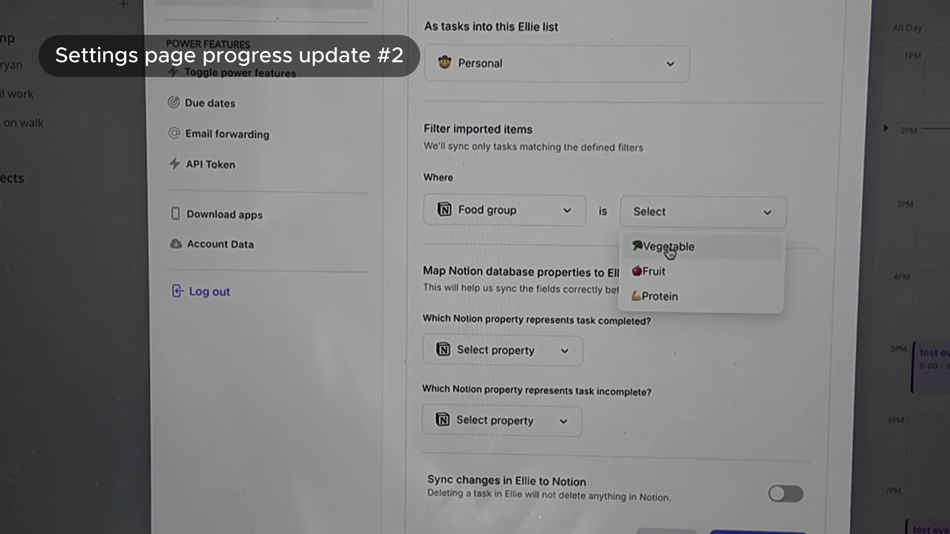
{"action": "left_click", "coordinate": [505, 210]}
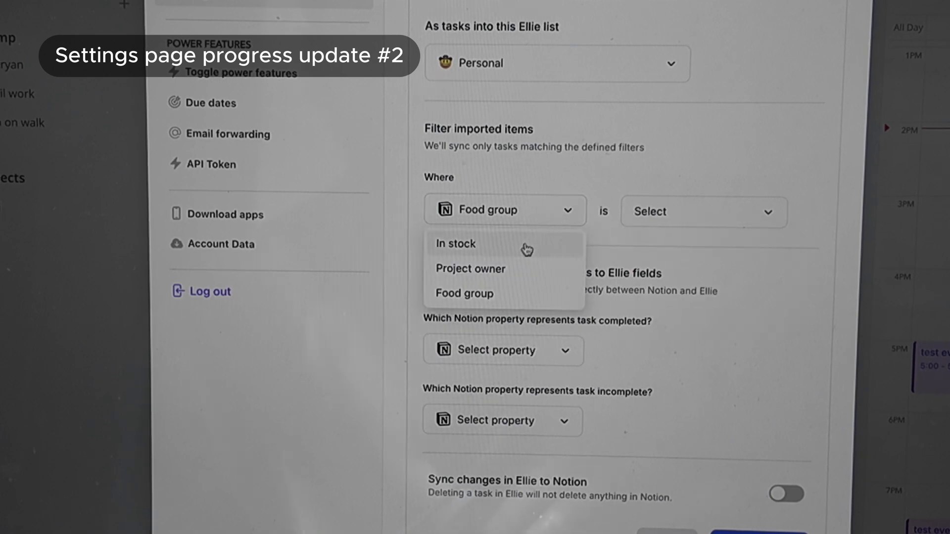
{"action": "left_click", "coordinate": [455, 244]}
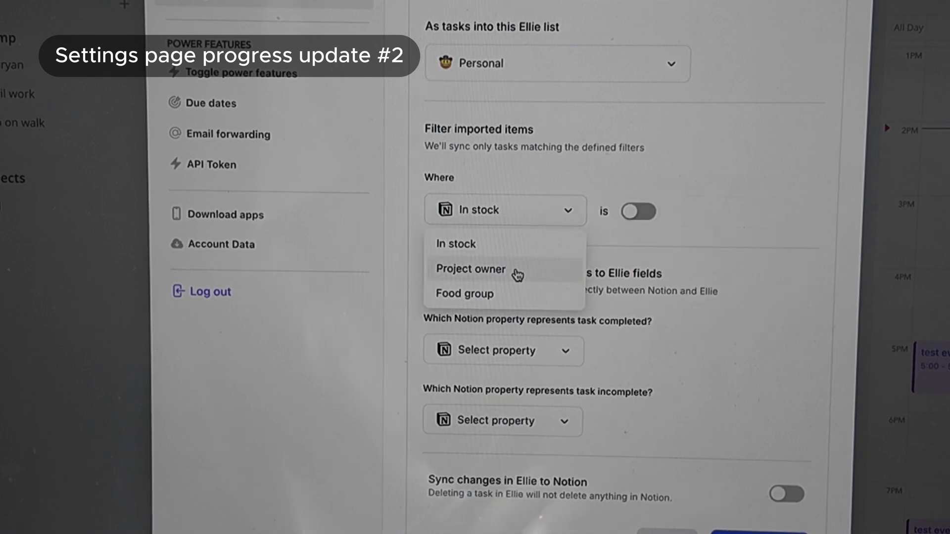
{"action": "left_click", "coordinate": [470, 269]}
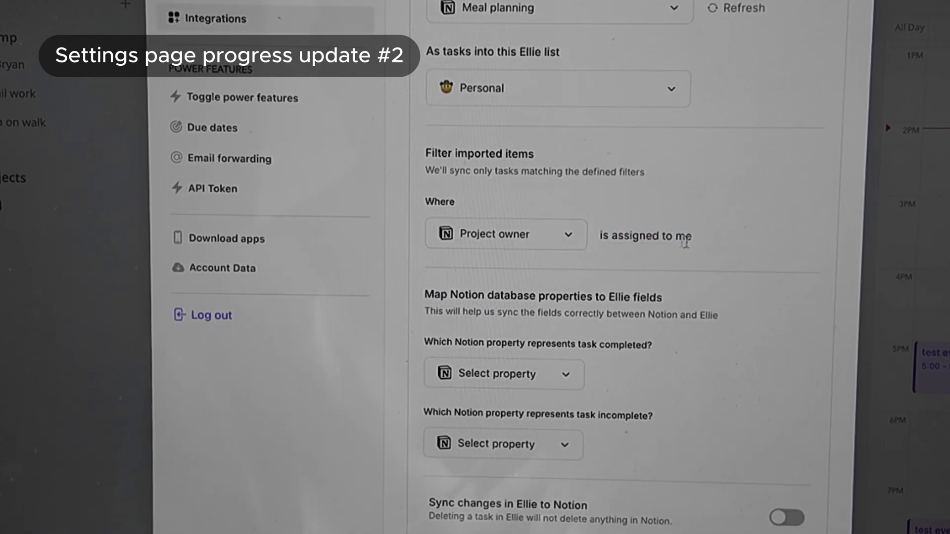
Use In stock on for task completed and In stock off for task incomplete
{"action": "left_click", "coordinate": [506, 234]}
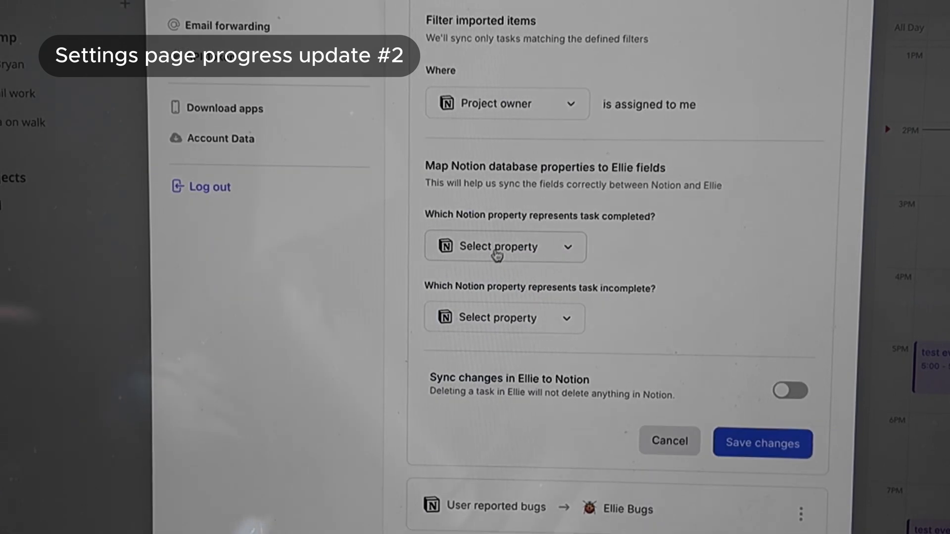
{"action": "left_click", "coordinate": [504, 247]}
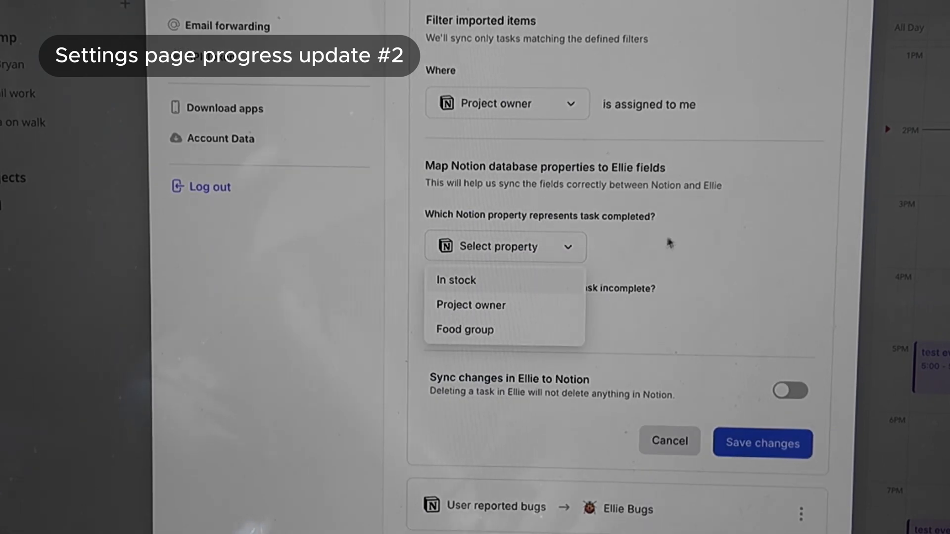
{"action": "left_click", "coordinate": [455, 280]}
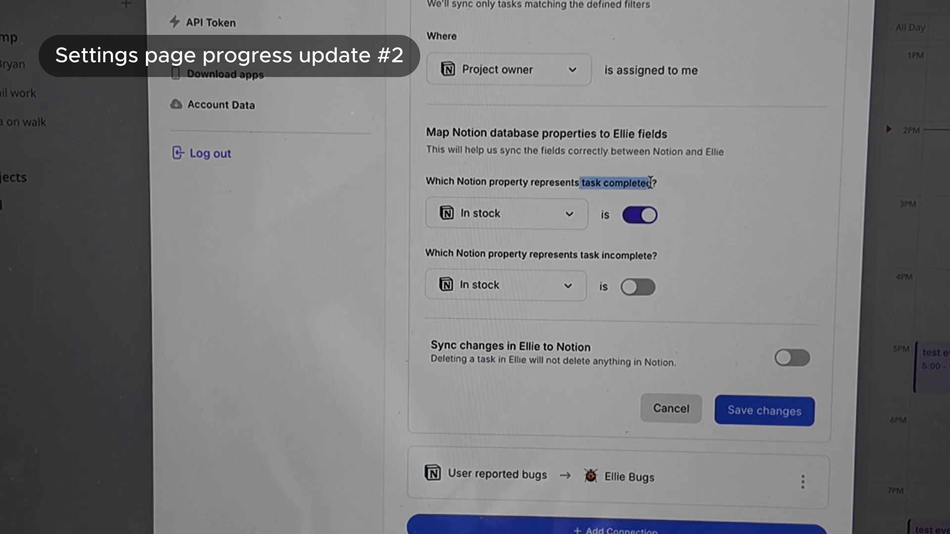
{"action": "scroll", "scroll_direction": "down", "scroll_amount": 3}
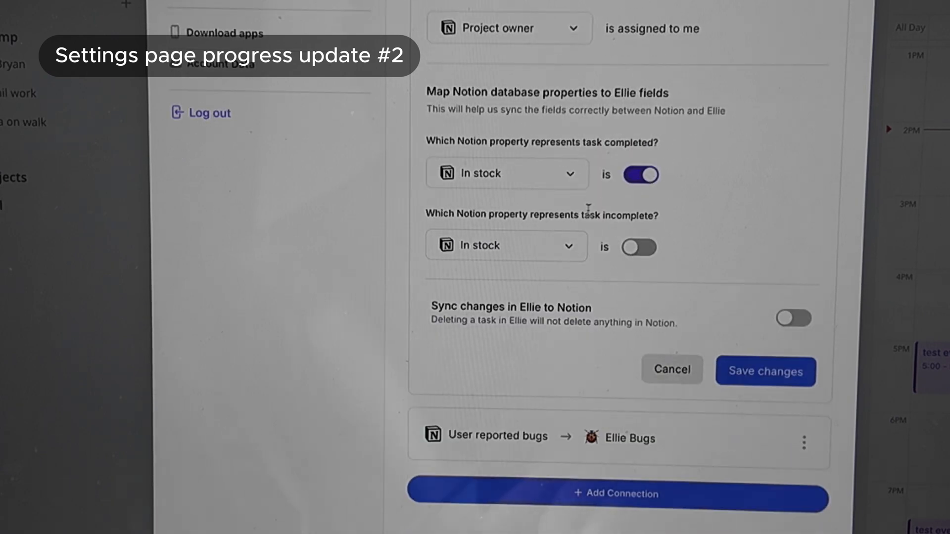